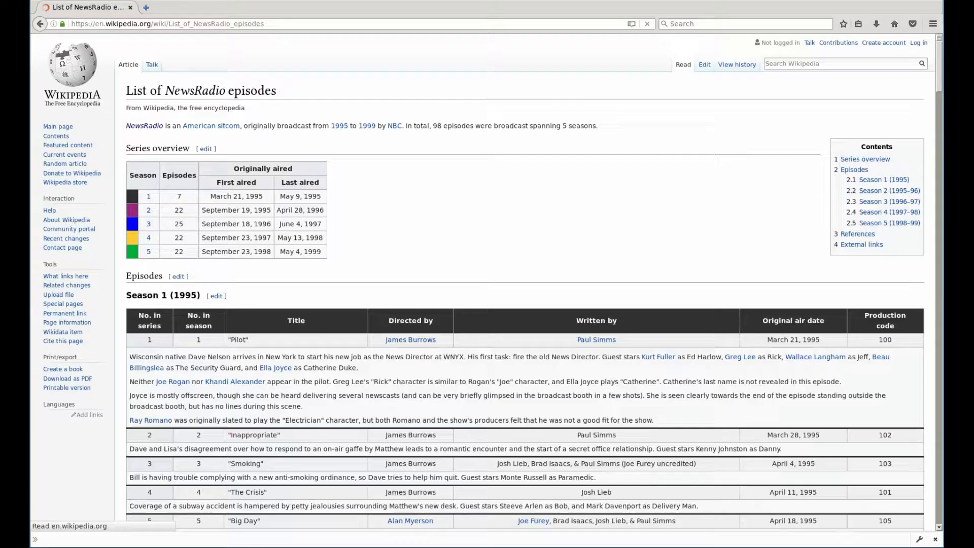
Scroll down the Wikipedia List of NewsRadio episodes page to look over its tables
scroll(down, 3)
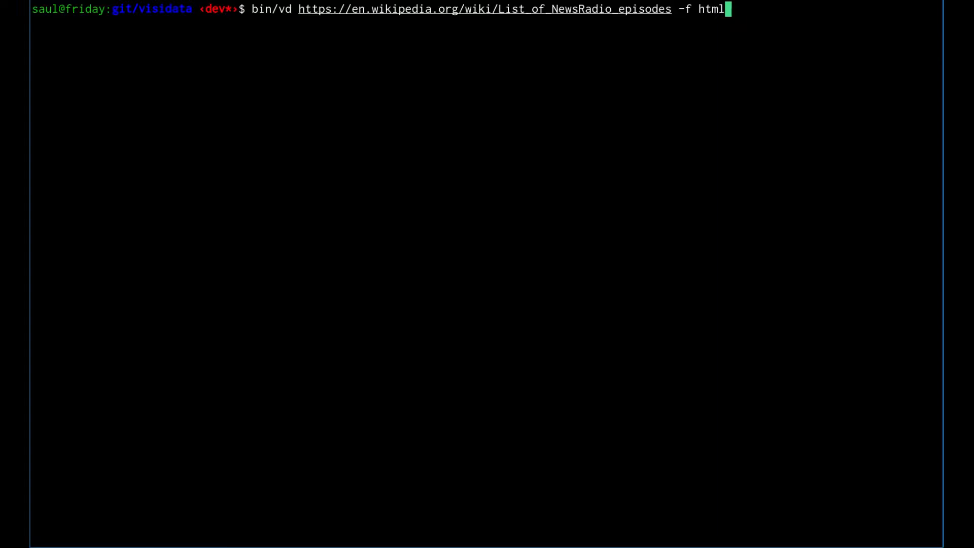
key(Return)
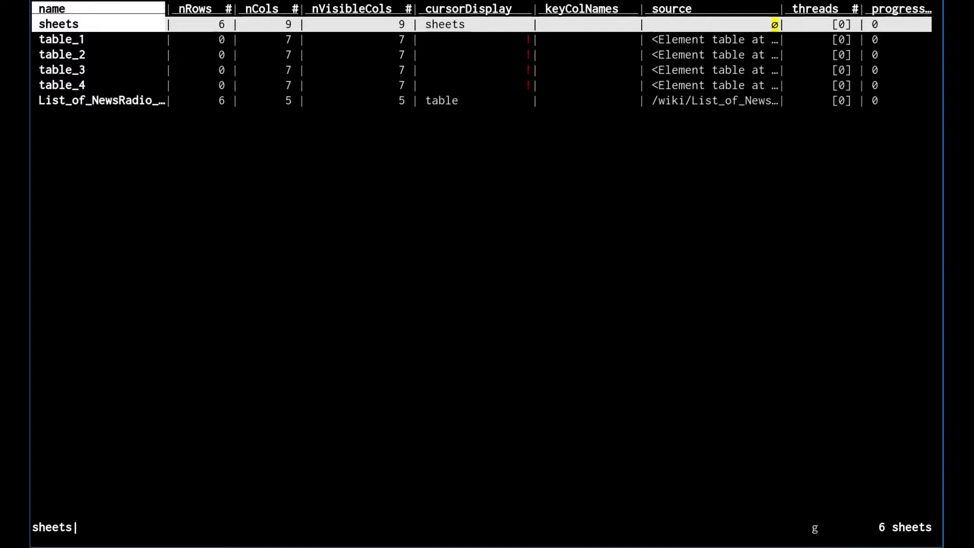
Append table_1 through table_4 into a single 152-row newsradio_epguide sheet
key(g^R)
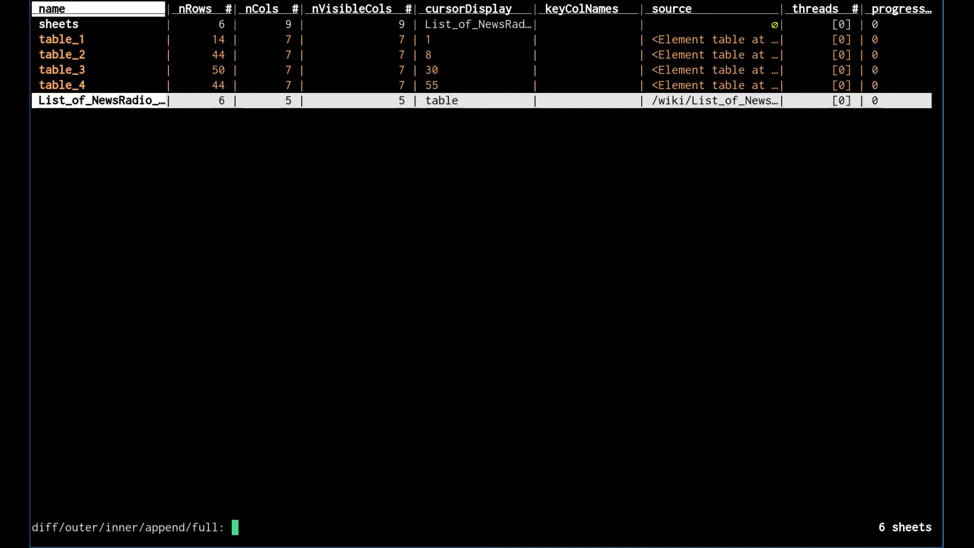
text(append)
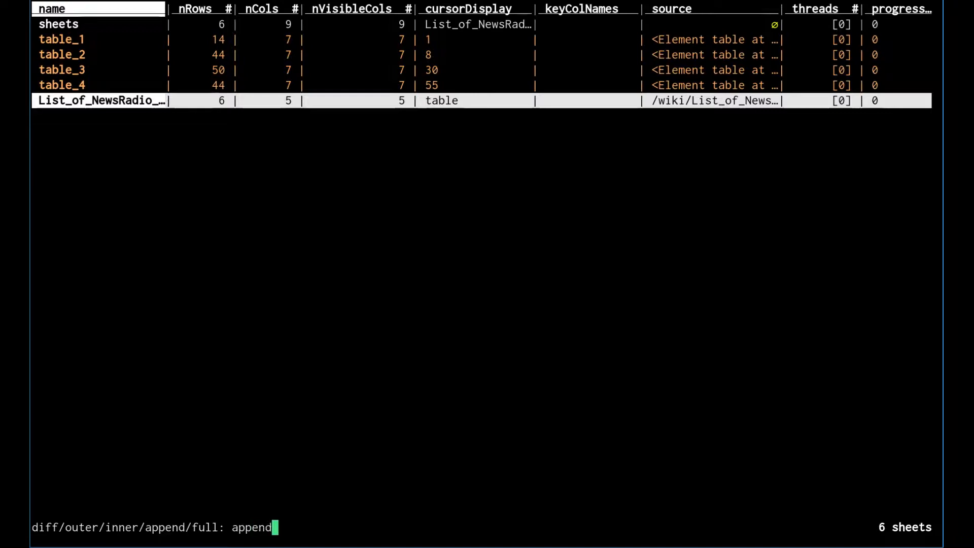
key(Enter)
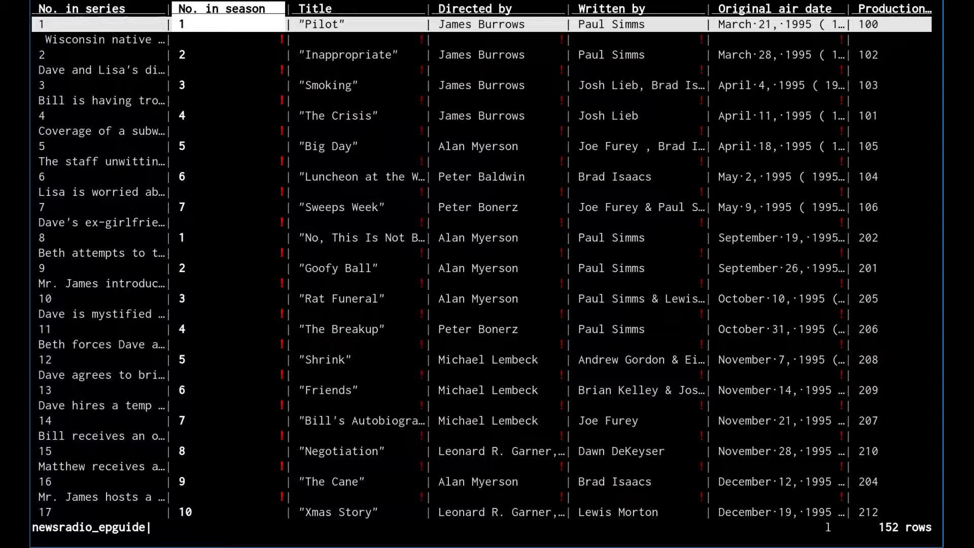
Push a frozen copy of the 152-row newsradio_epguide sheet
key(f)
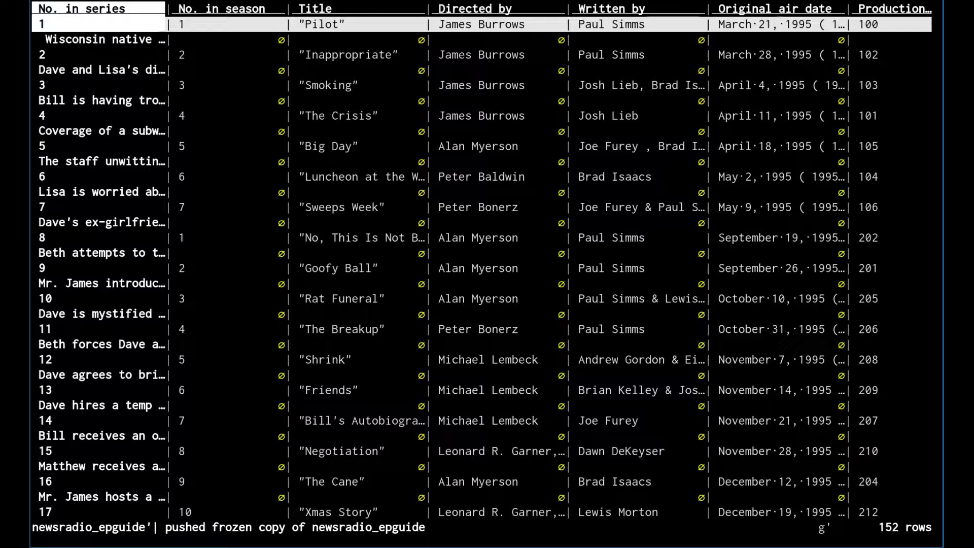
key(l)
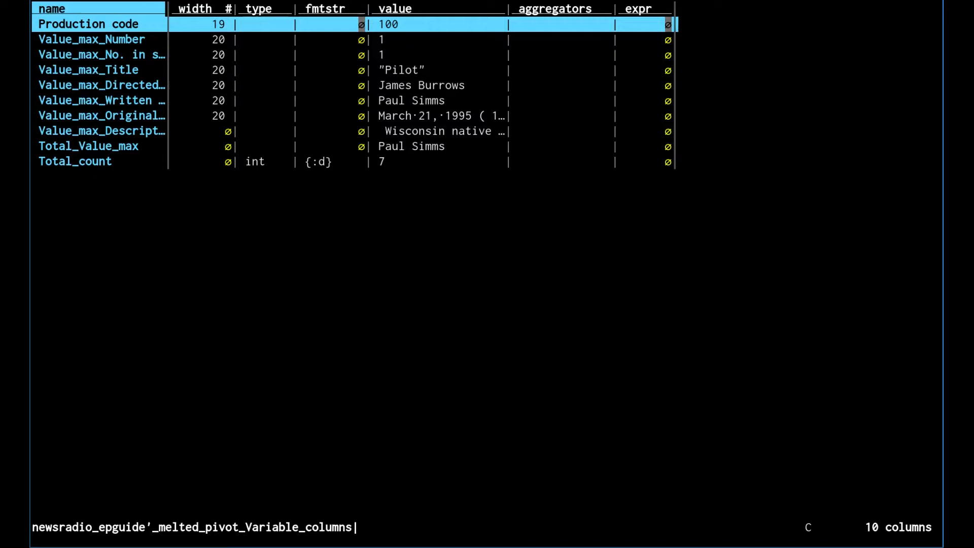
Delete the Total_Value_max and Total_count columns, leaving 8 columns
key(j)
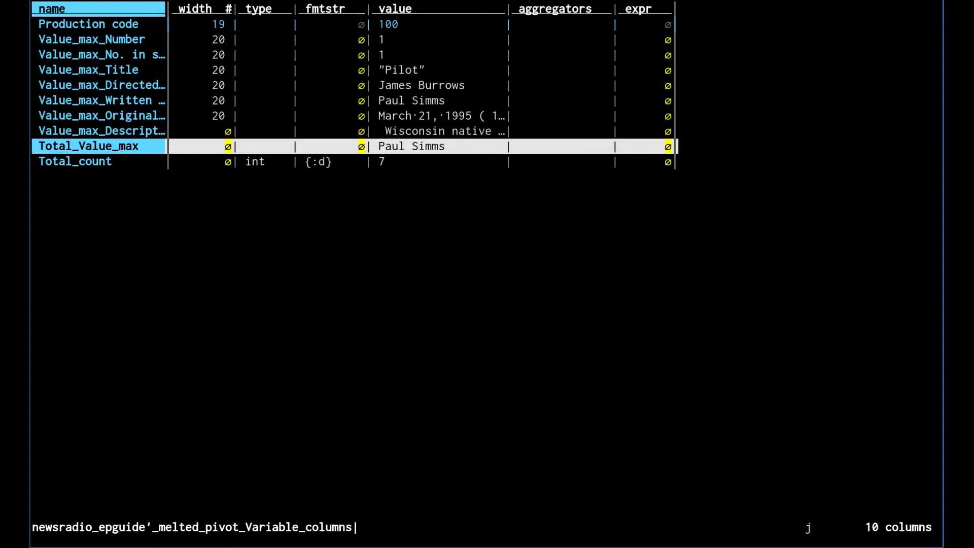
key(d)
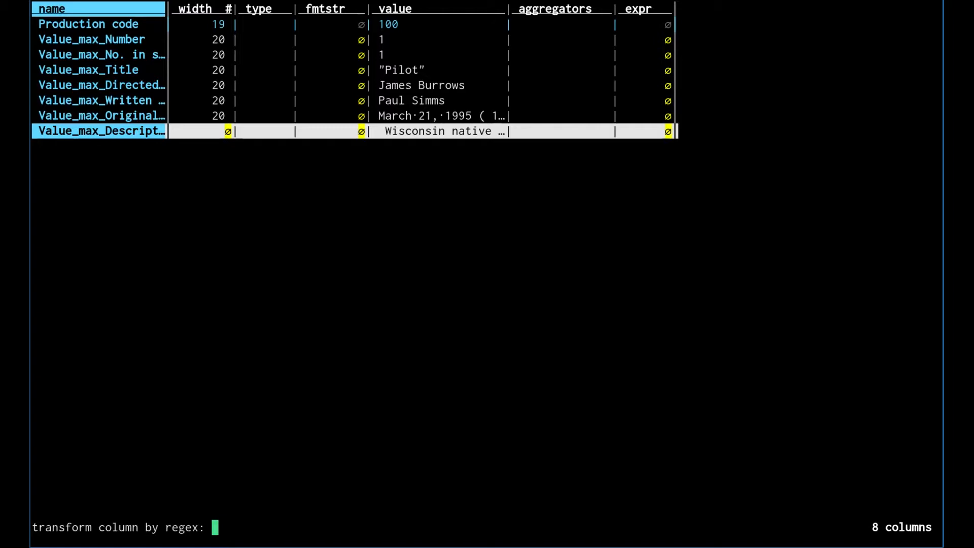
Strip the Value_max_ prefix into a name_re column with names like Number and Title
text(Value_max_)
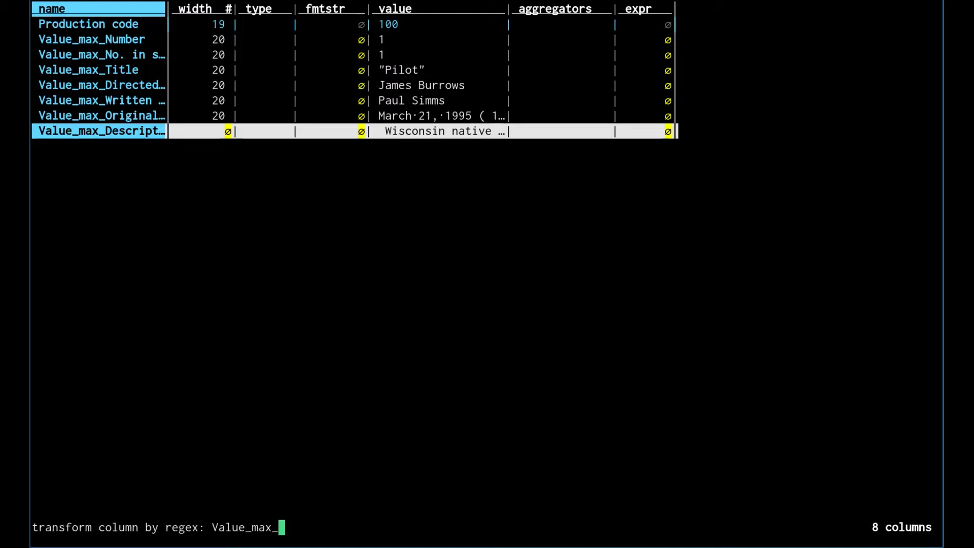
text(/)
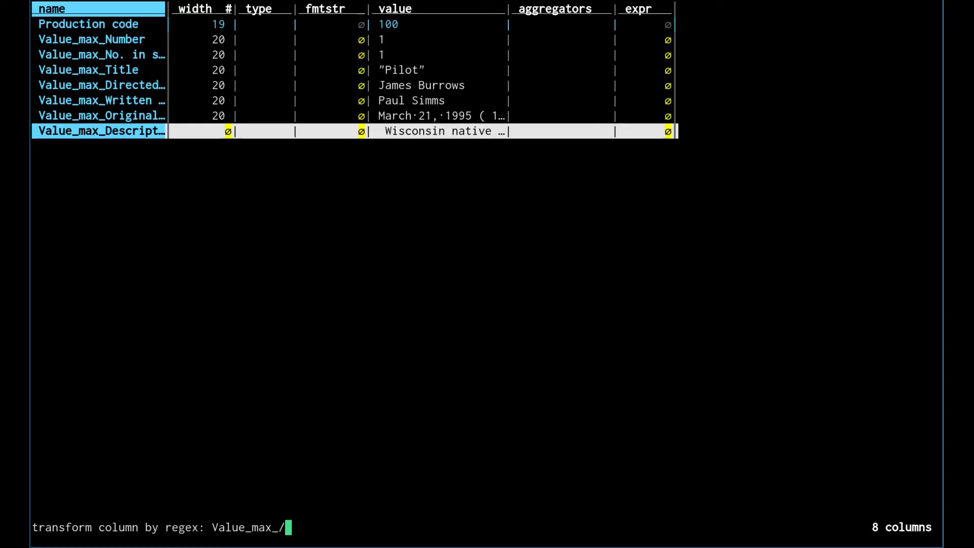
key(enter)
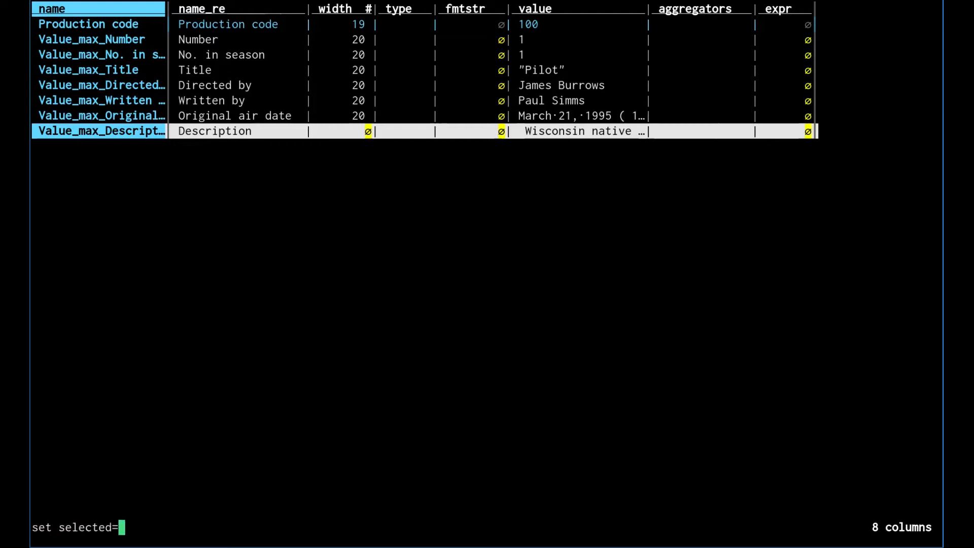
Copy name_re values into column names, giving Title, Directed by and Airdate
text(name)
text(P)
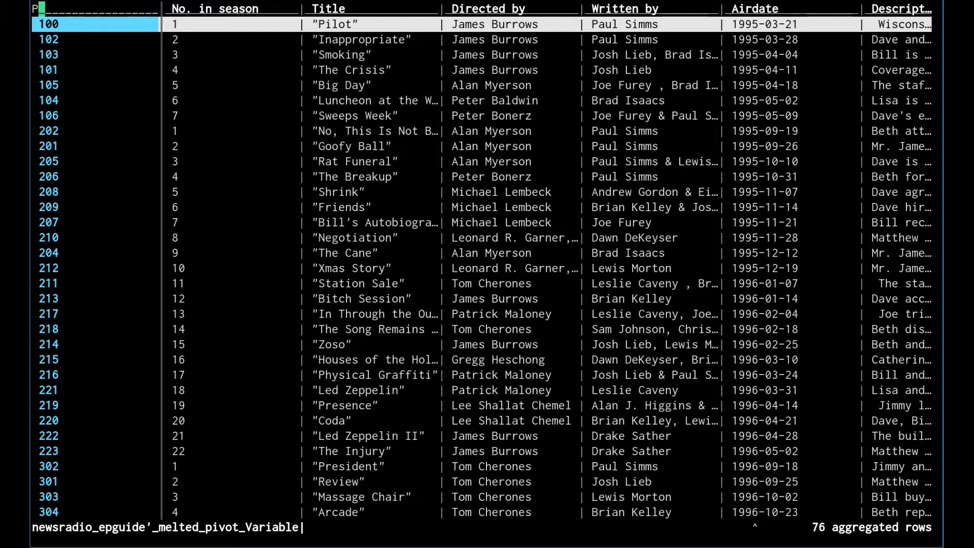
Rename the production code column to Prodcode
text(rodcode)
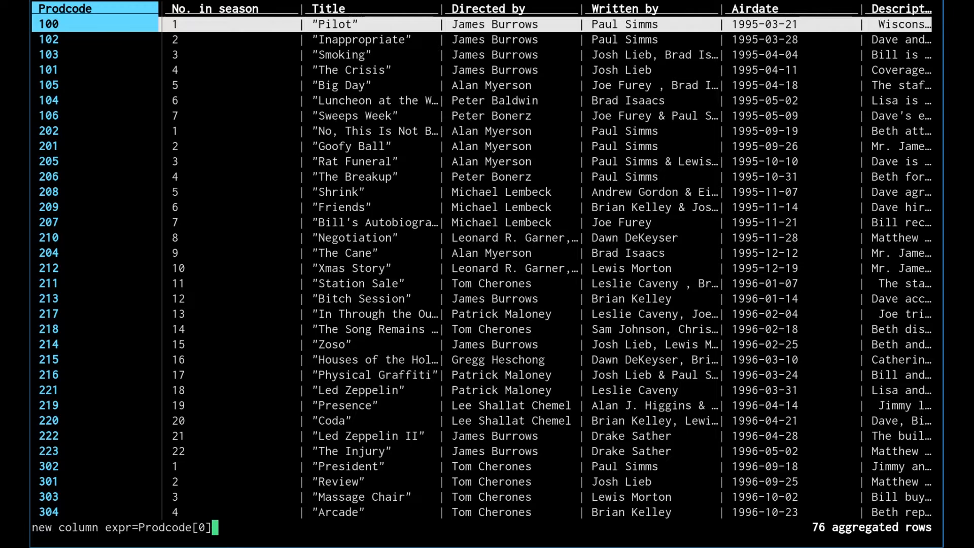